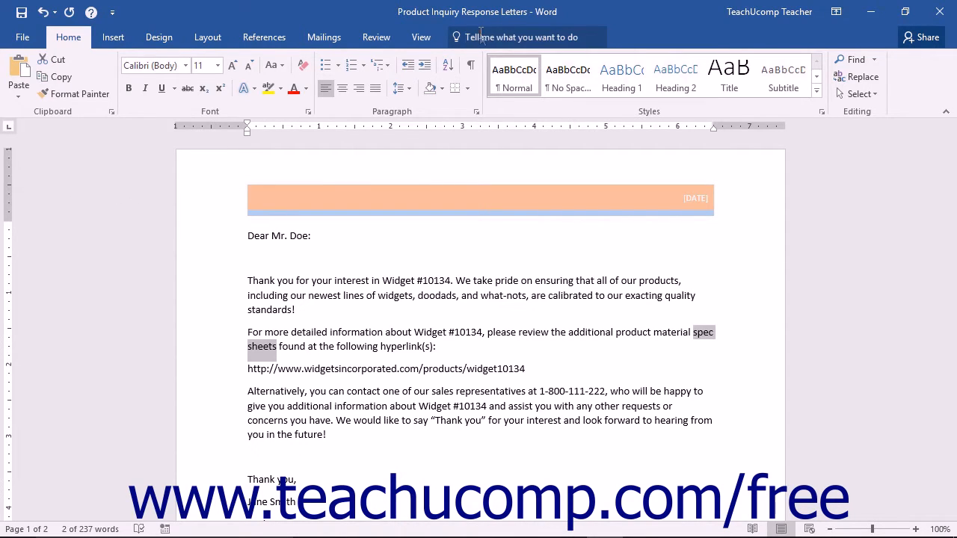
Try the Tell Me box, then bring up the shortcut menu for 'spec sheets'
{"action": "type", "text": "s"}
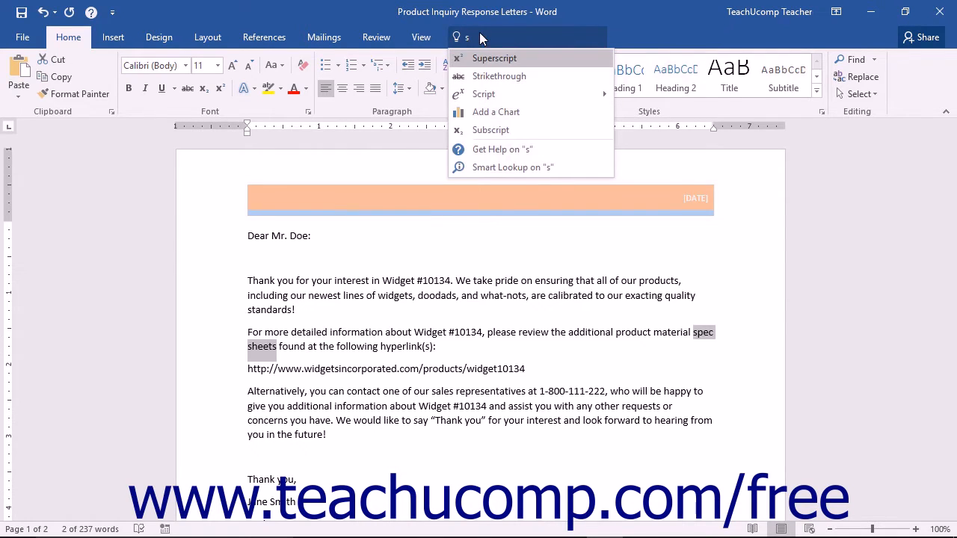
{"action": "mouse_move", "coordinate": [494, 167]}
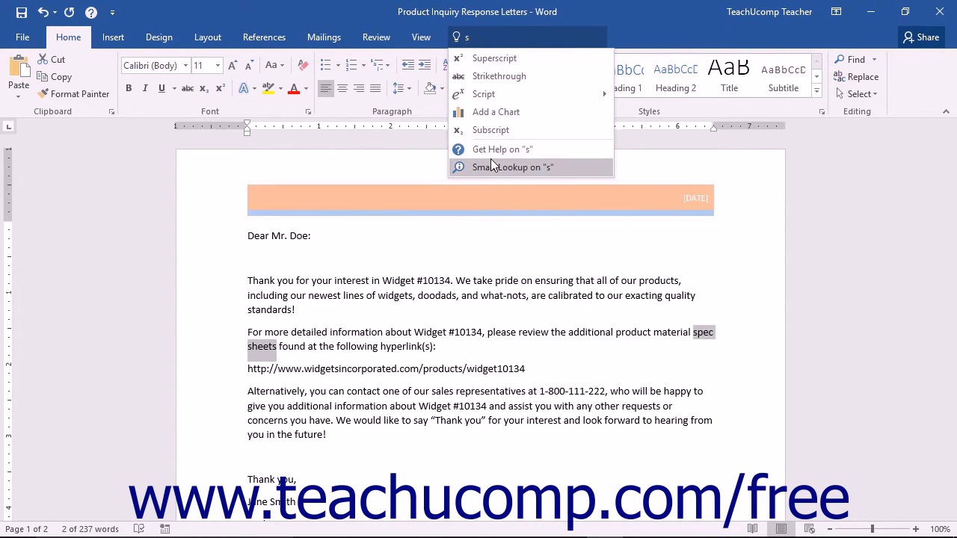
{"action": "mouse_move", "coordinate": [513, 166]}
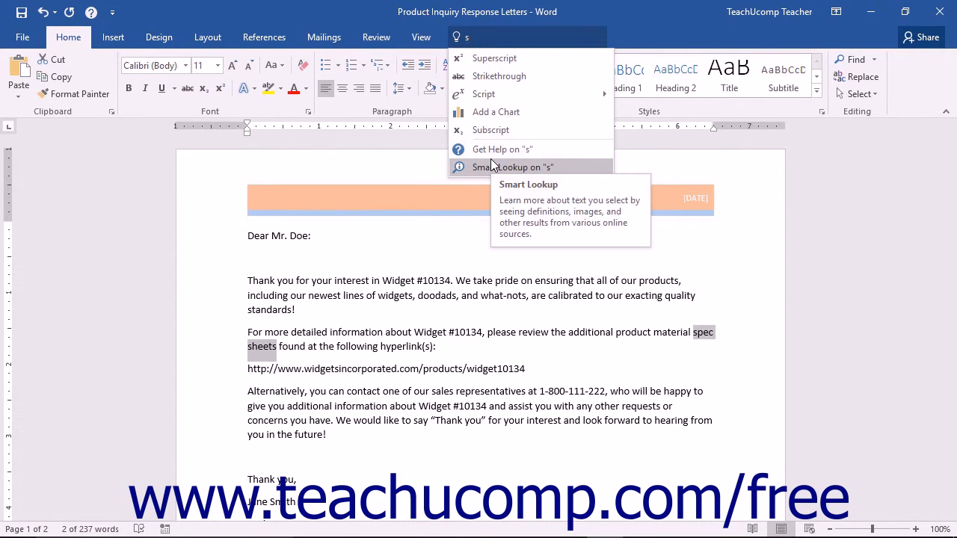
{"action": "mouse_move", "coordinate": [705, 340]}
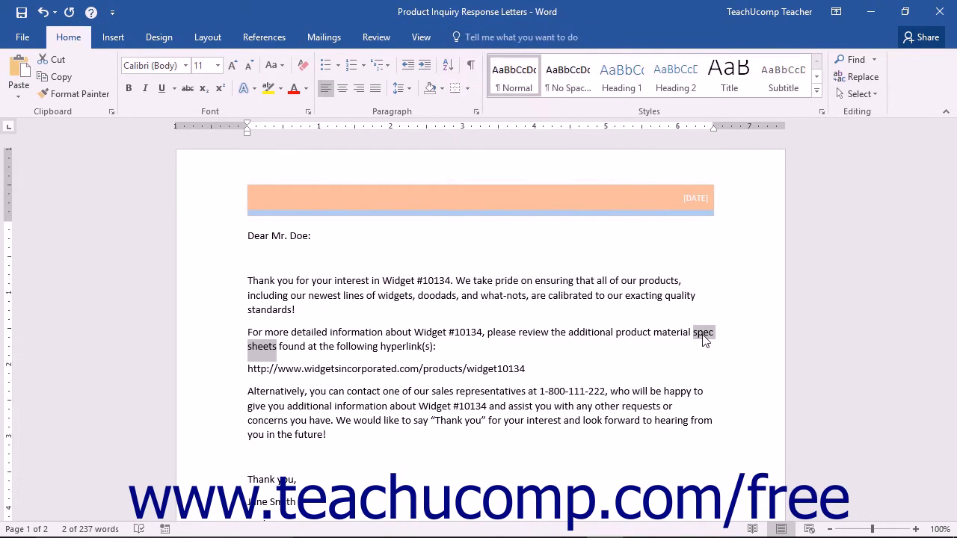
{"action": "right_click", "coordinate": [703, 333]}
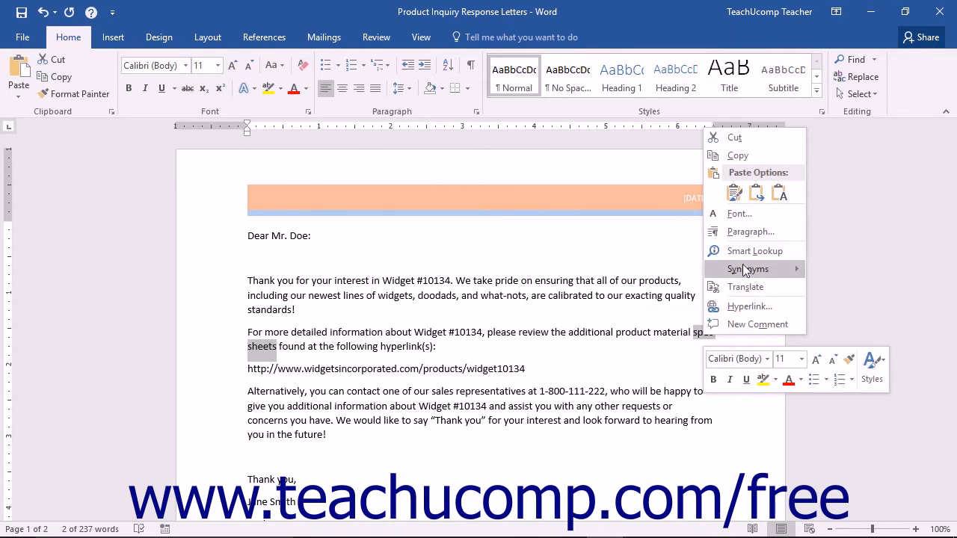
{"action": "mouse_move", "coordinate": [754, 250]}
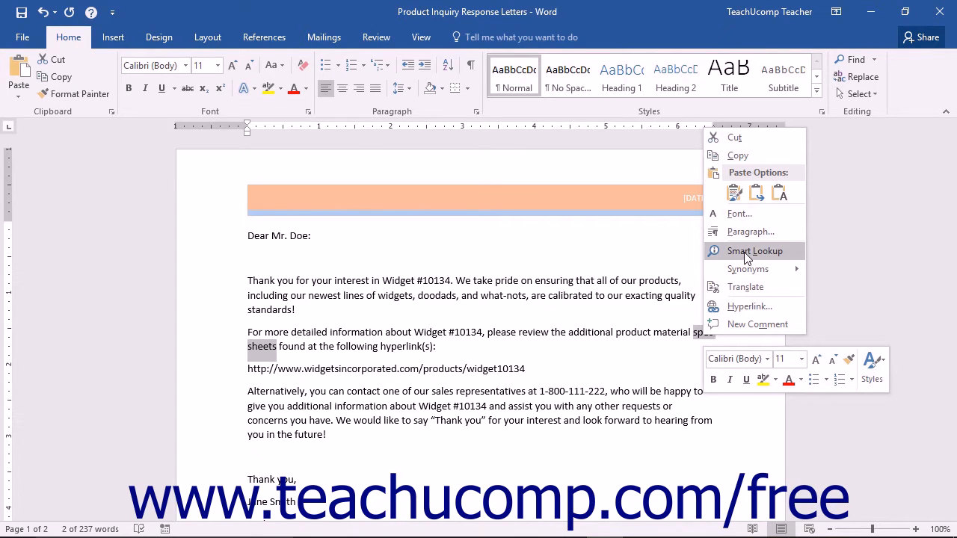
Run Smart Lookup on 'spec sheets' to show Wikipedia and Bing image results
{"action": "left_click", "coordinate": [753, 250]}
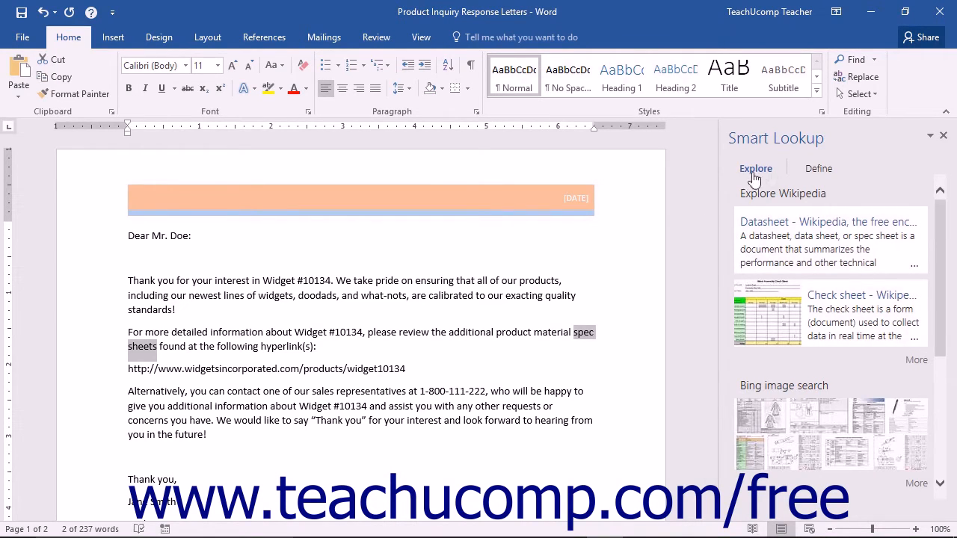
{"action": "mouse_move", "coordinate": [761, 177]}
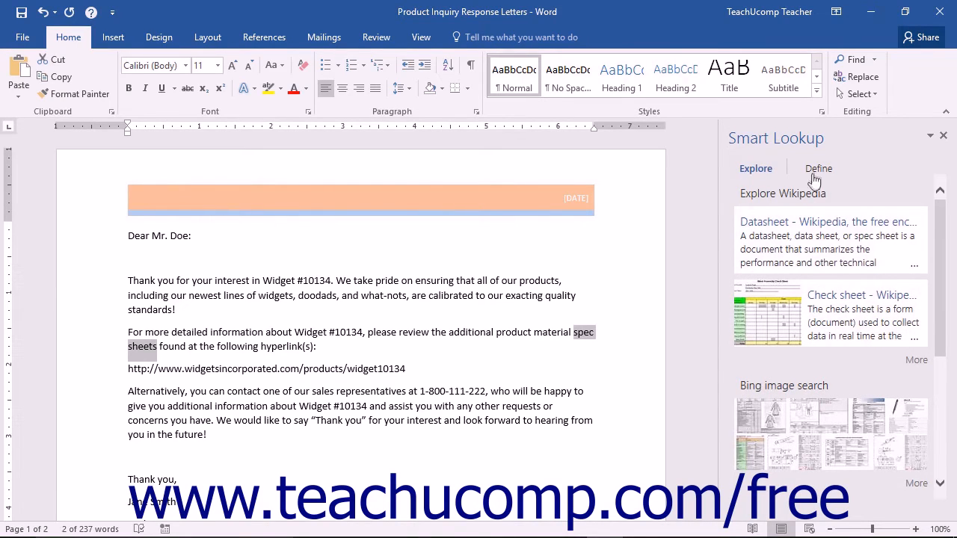
Check the Define tab for 'spec sheets', then return to the Explore tab
{"action": "left_click", "coordinate": [817, 168]}
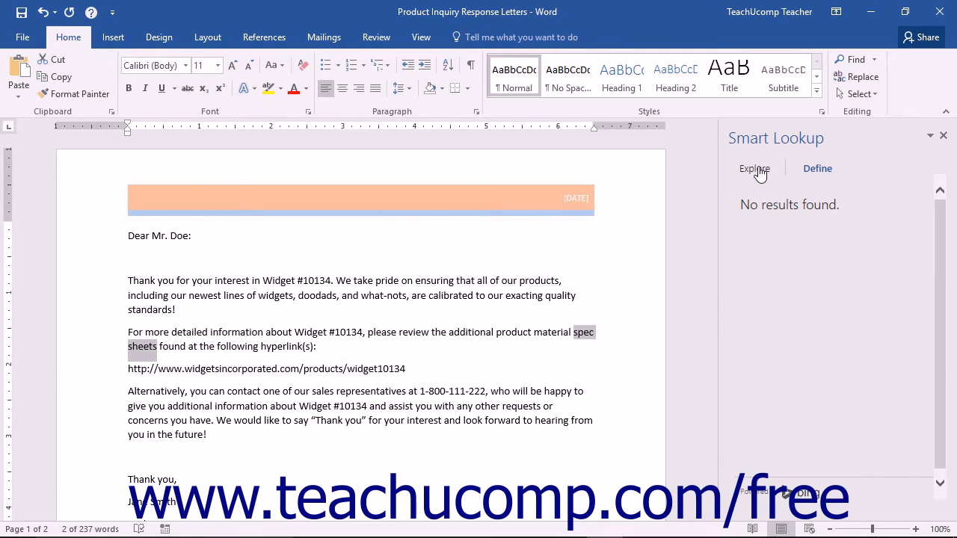
{"action": "left_click", "coordinate": [754, 168]}
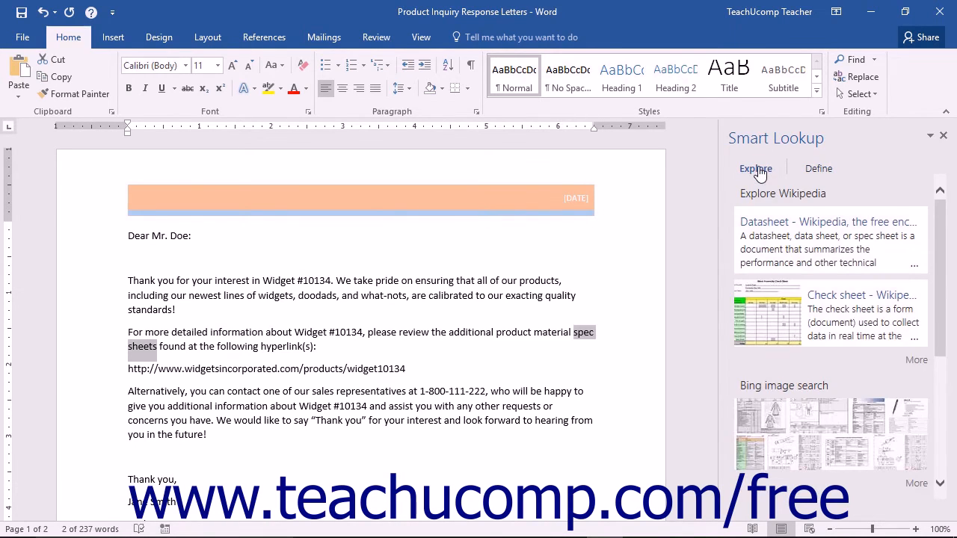
{"action": "mouse_move", "coordinate": [845, 165]}
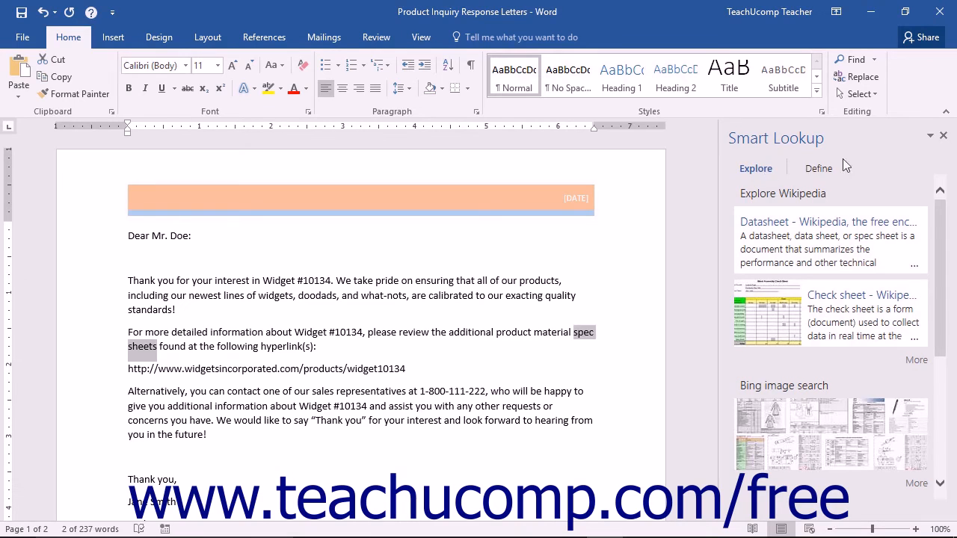
{"action": "mouse_move", "coordinate": [943, 137]}
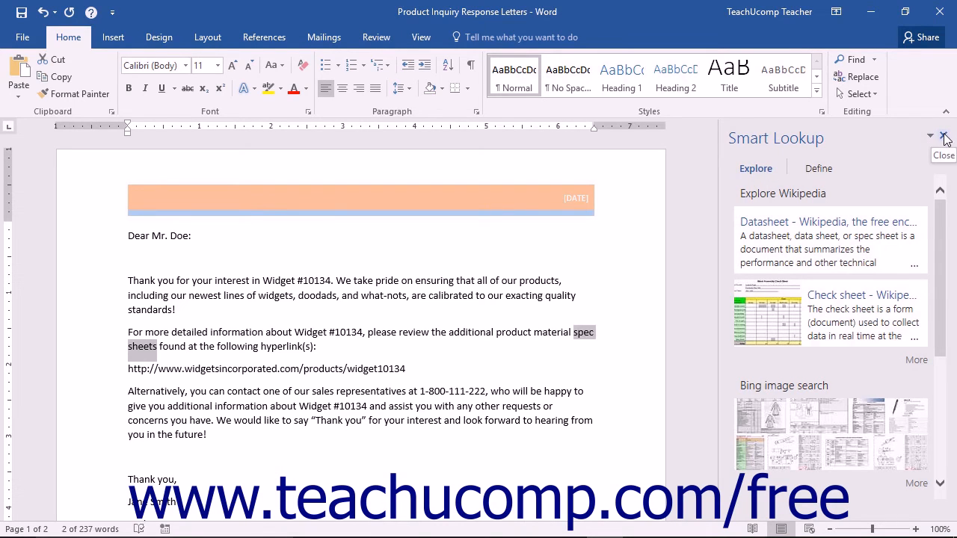